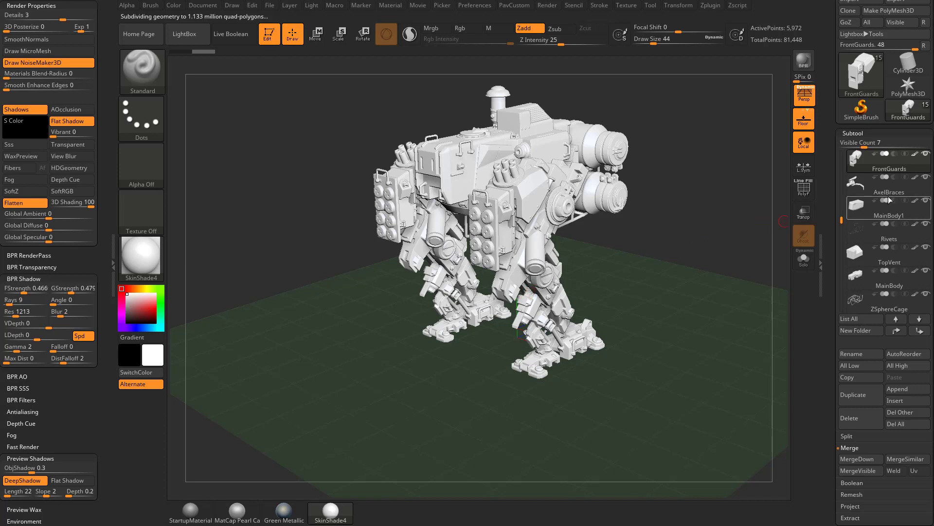
Select the AxelBraces mech and tint it green, then golden yellow.
{"action": "left_click", "coordinate": [889, 192]}
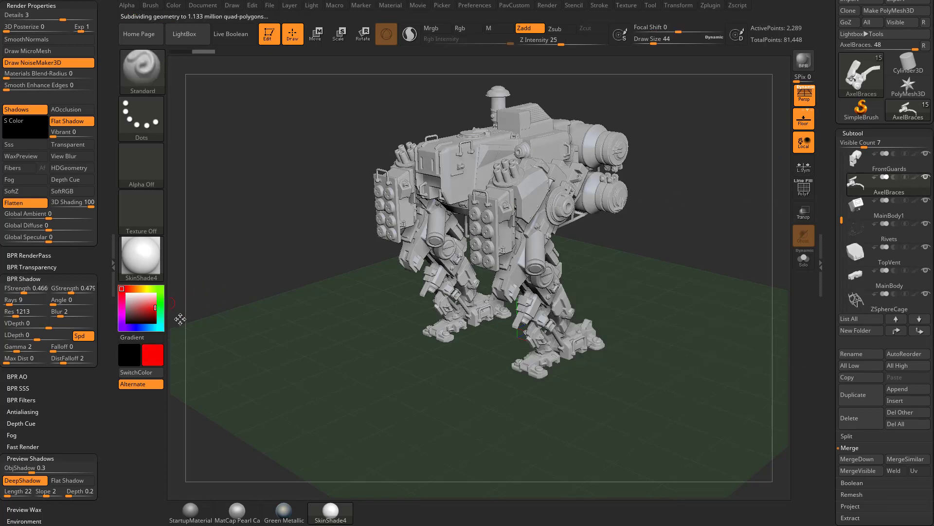
{"action": "left_click", "coordinate": [136, 310]}
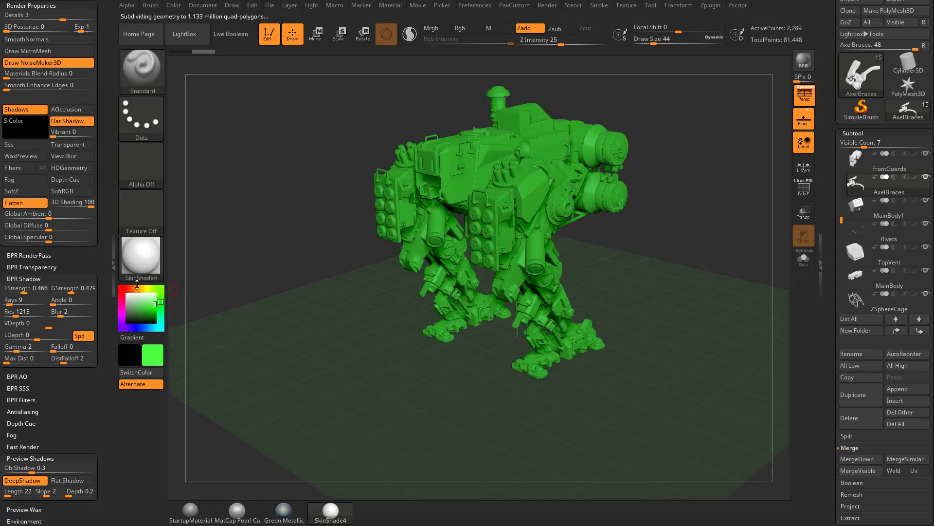
{"action": "left_click", "coordinate": [141, 289]}
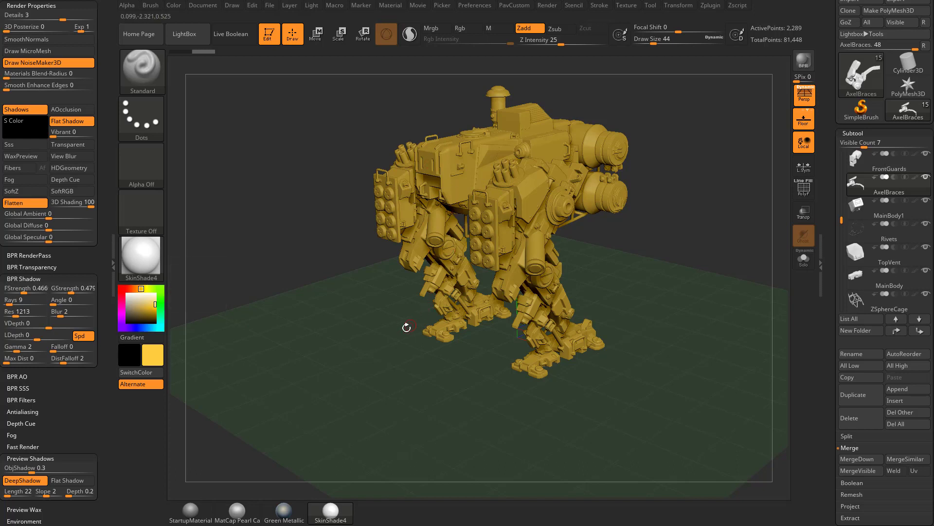
{"action": "mouse_move", "coordinate": [367, 300]}
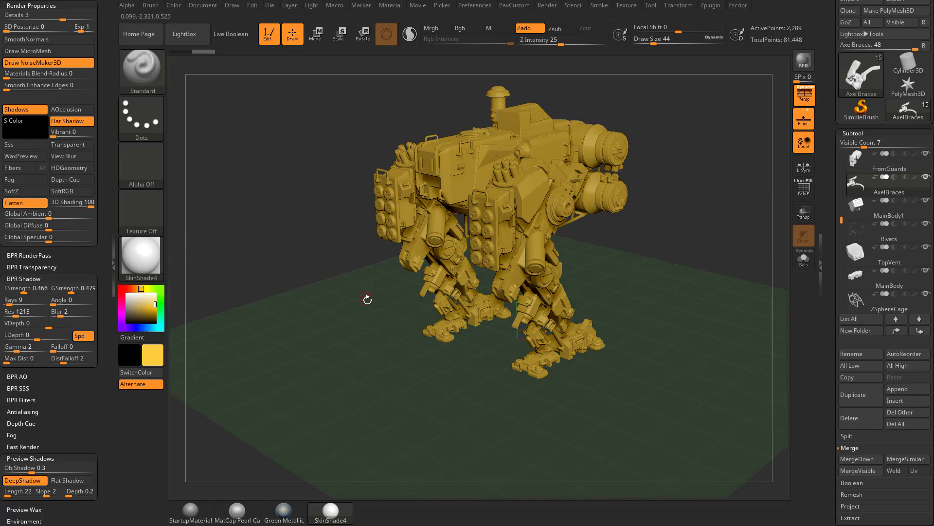
{"action": "left_click_drag", "start_coordinate": [368, 300], "coordinate": [503, 359]}
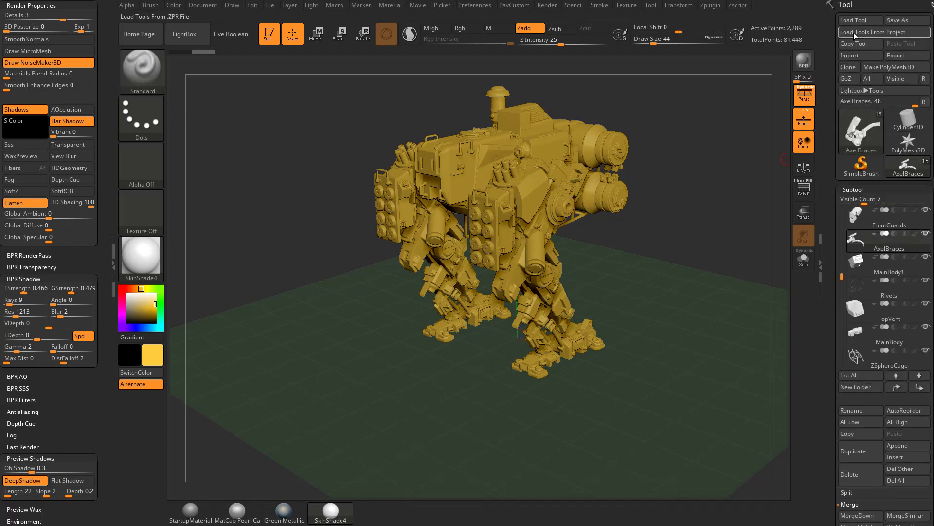
Load the DroneNPRExample.ZTL tool file into the canvas.
{"action": "left_click", "coordinate": [861, 20]}
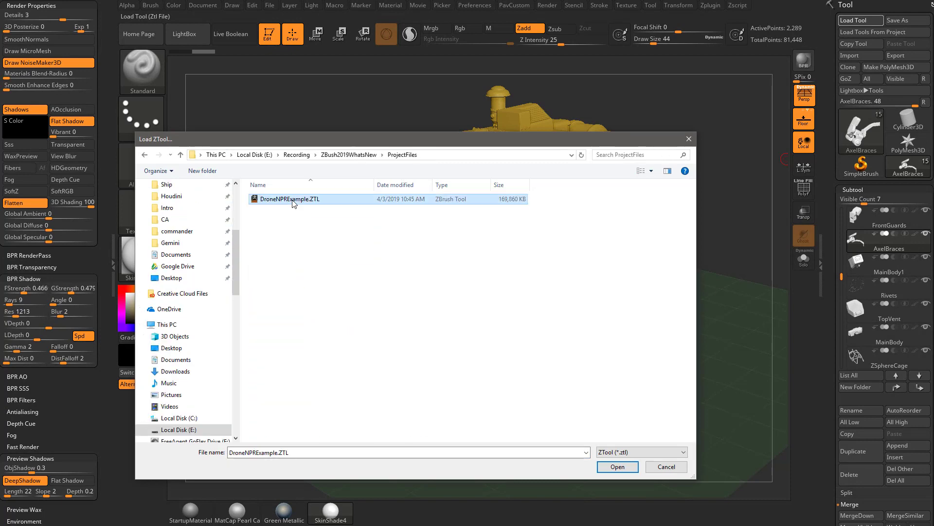
{"action": "left_click", "coordinate": [617, 467]}
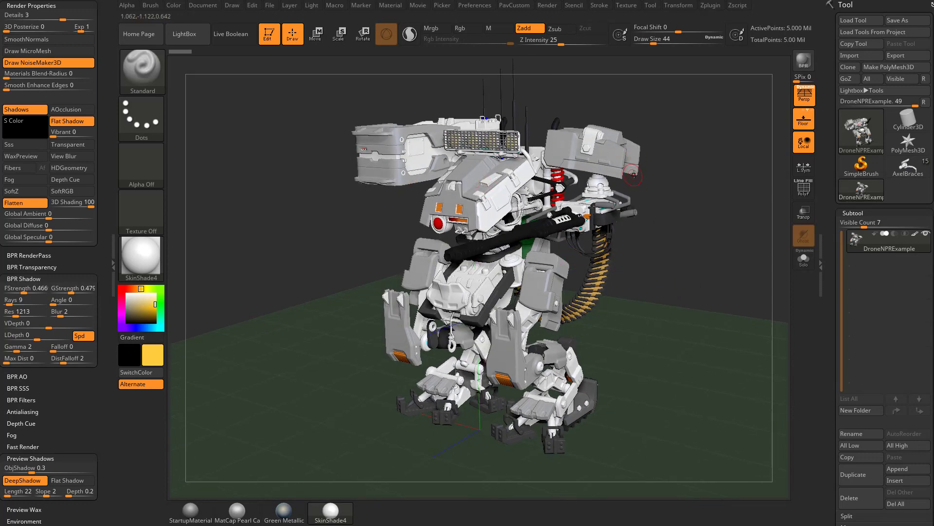
Run a BPR render of the drone with shadows.
{"action": "left_click", "coordinate": [284, 510]}
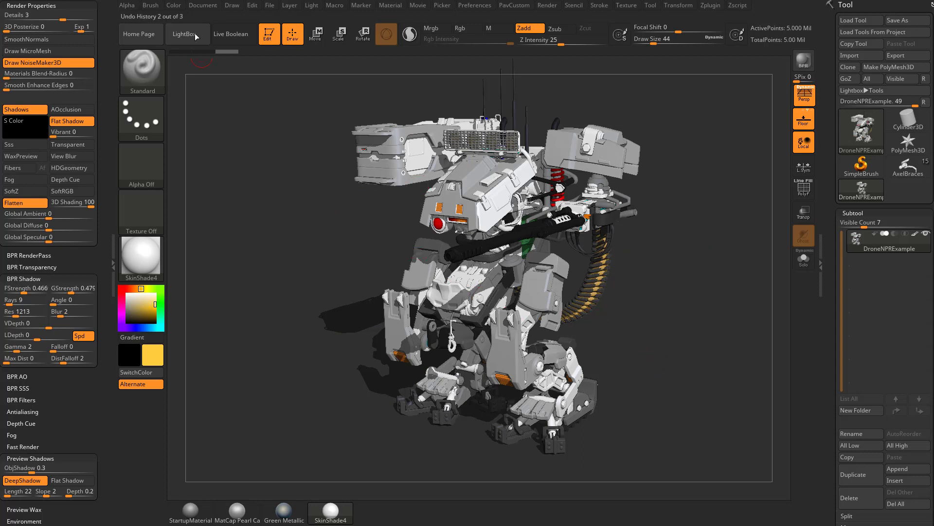
Set the document Back colour to white using the Document menu's colour picker.
{"action": "left_click", "coordinate": [203, 5]}
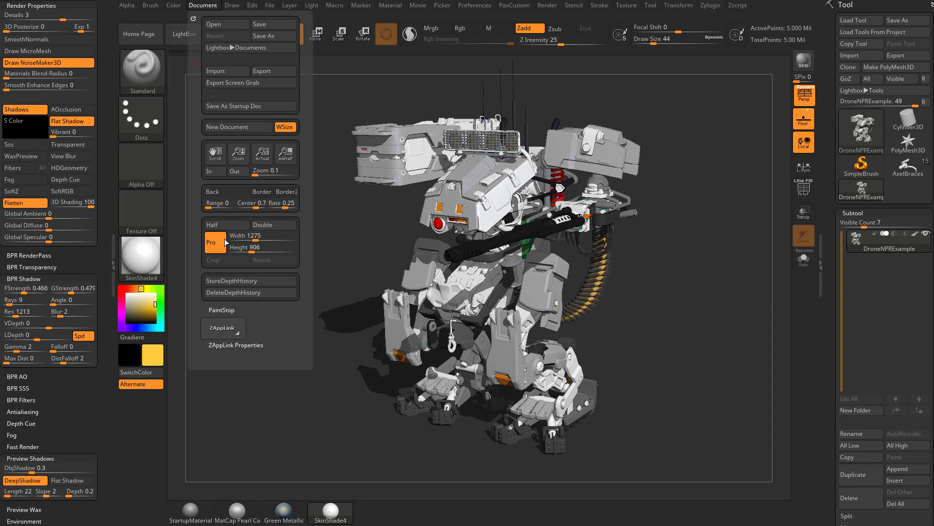
{"action": "mouse_move", "coordinate": [222, 192]}
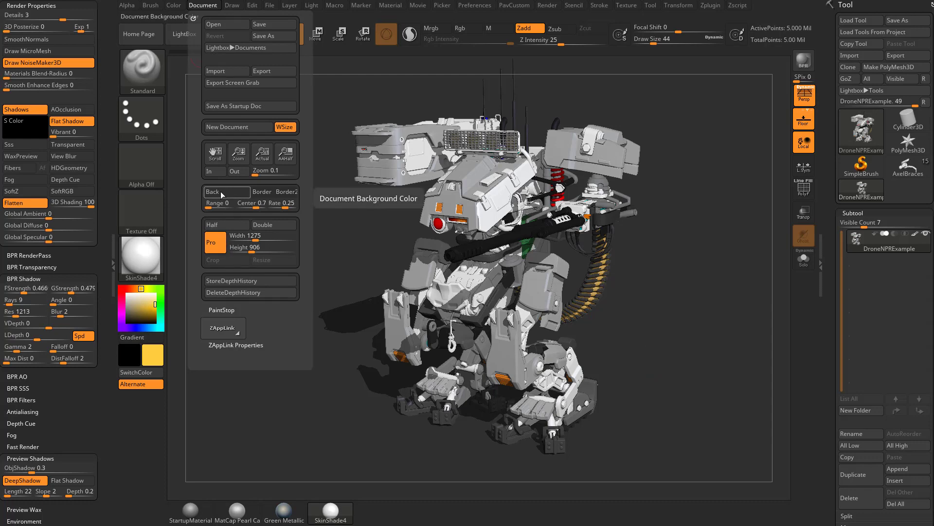
{"action": "left_click", "coordinate": [218, 191]}
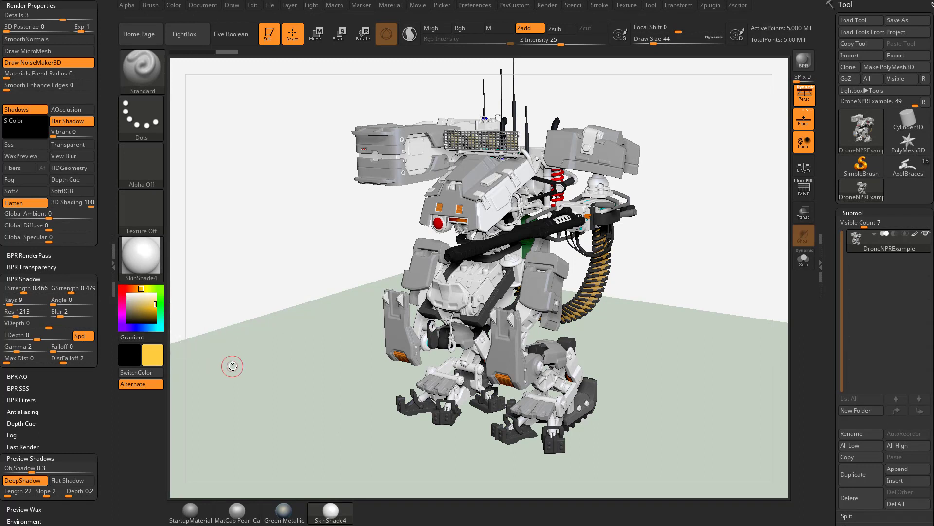
{"action": "left_click", "coordinate": [125, 290]}
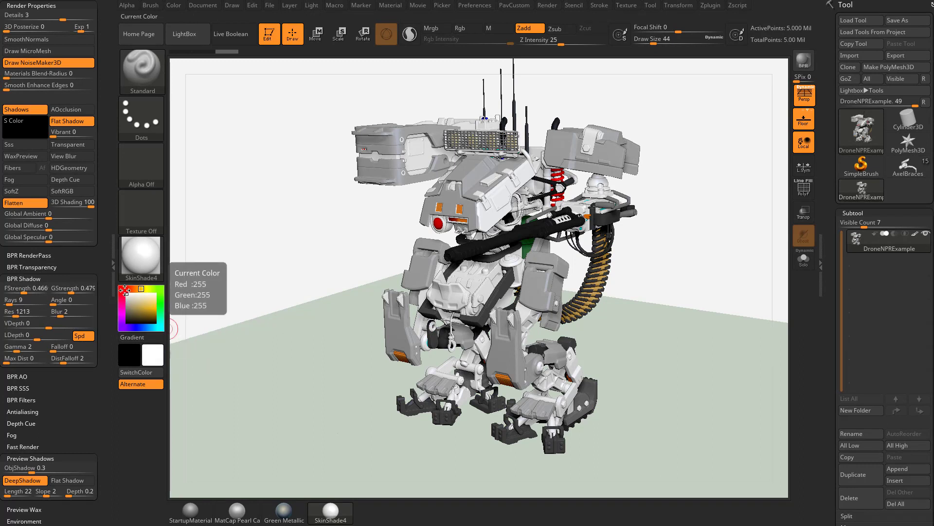
{"action": "left_click", "coordinate": [203, 5]}
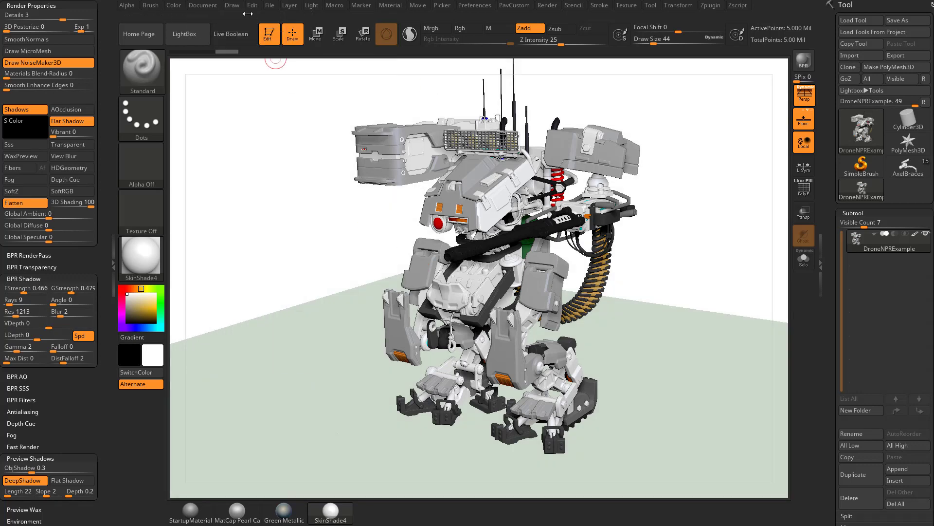
BPR-render the drone on the white background.
{"action": "left_click", "coordinate": [804, 60]}
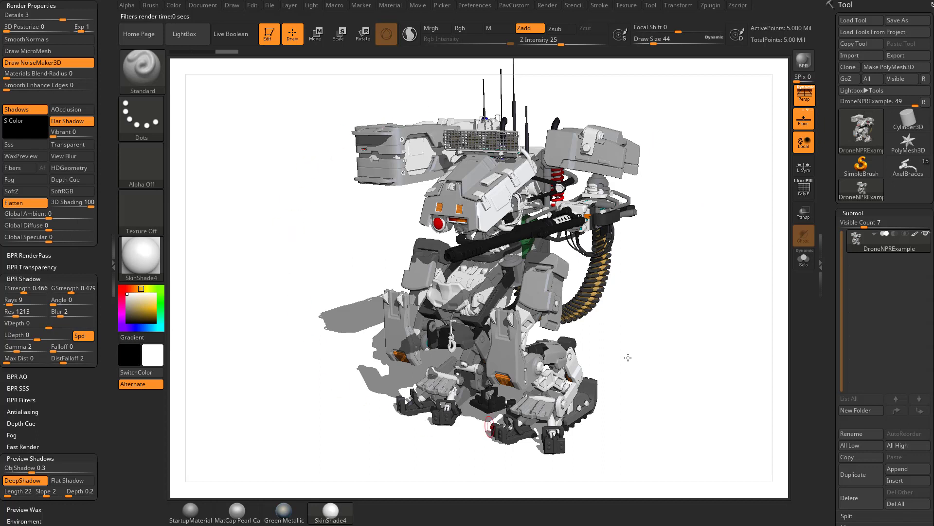
{"action": "mouse_move", "coordinate": [684, 115]}
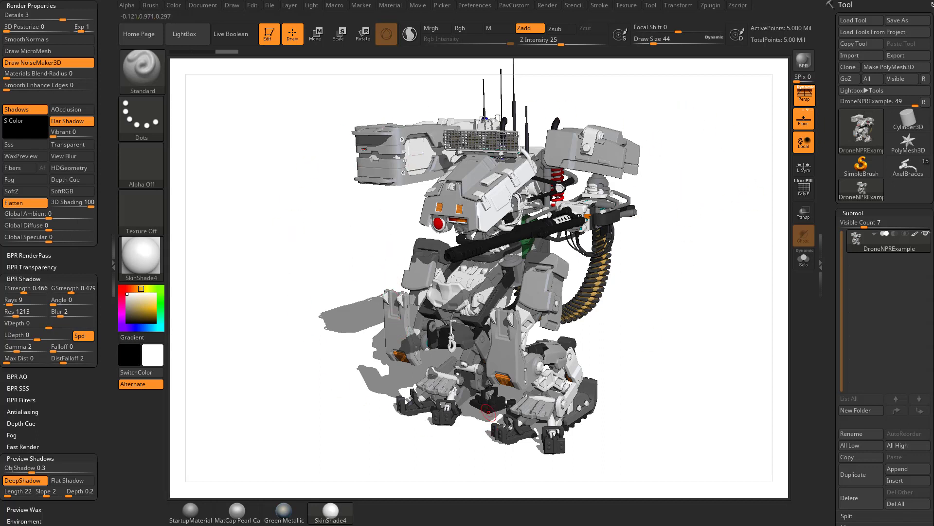
{"action": "mouse_move", "coordinate": [666, 274]}
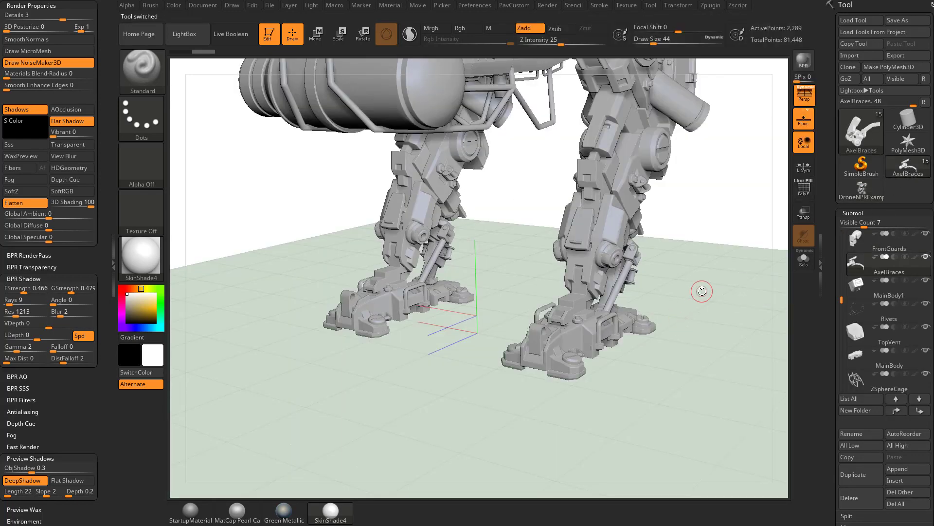
Zoom out to frame the mech and turn on Draw Polyframe to show polygroups.
{"action": "left_click_drag", "start_coordinate": [702, 291], "coordinate": [718, 366]}
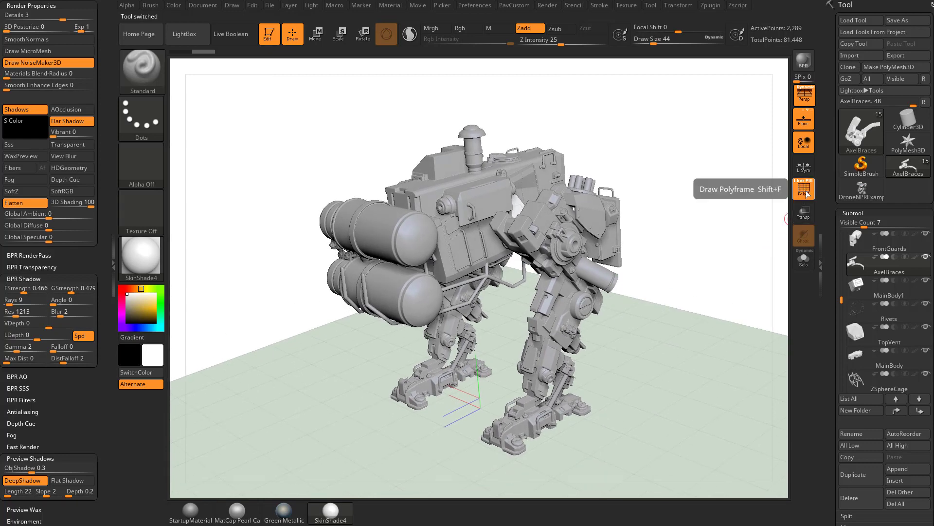
{"action": "left_click", "coordinate": [889, 357]}
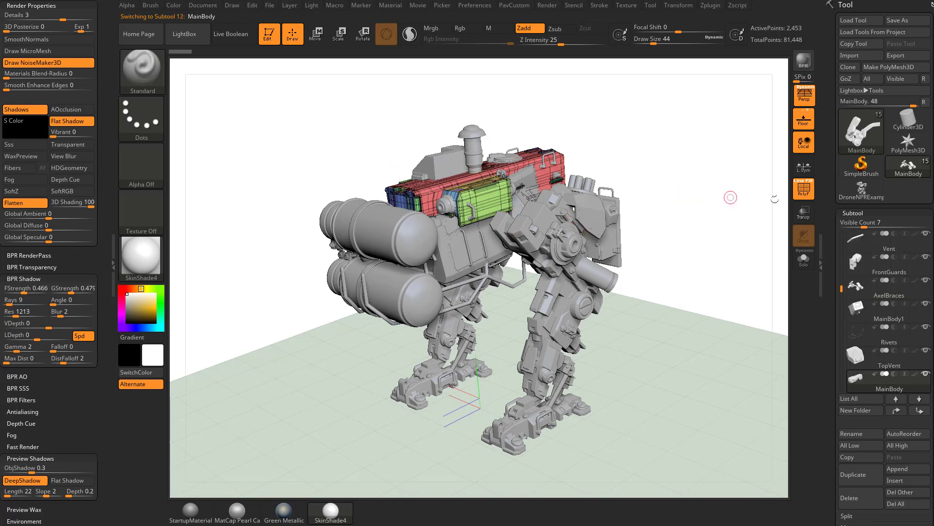
{"action": "mouse_move", "coordinate": [803, 188]}
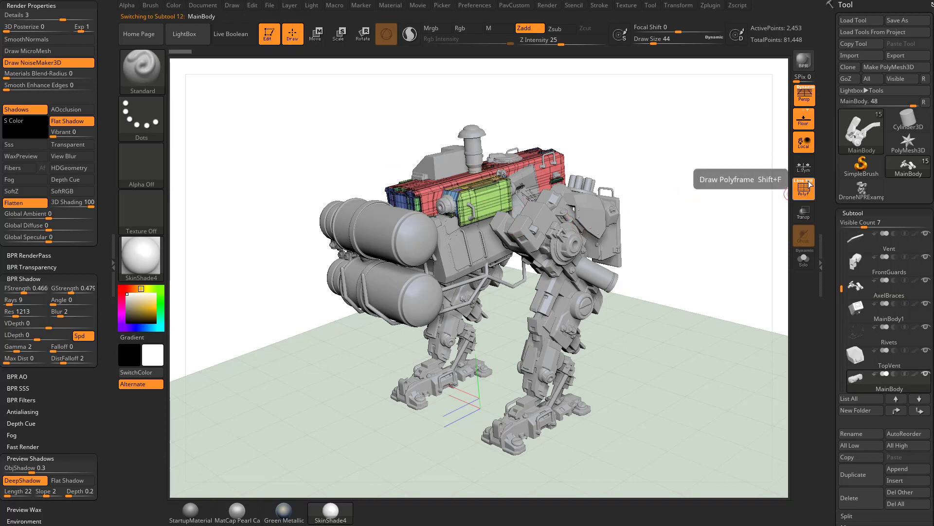
{"action": "mouse_move", "coordinate": [799, 184]}
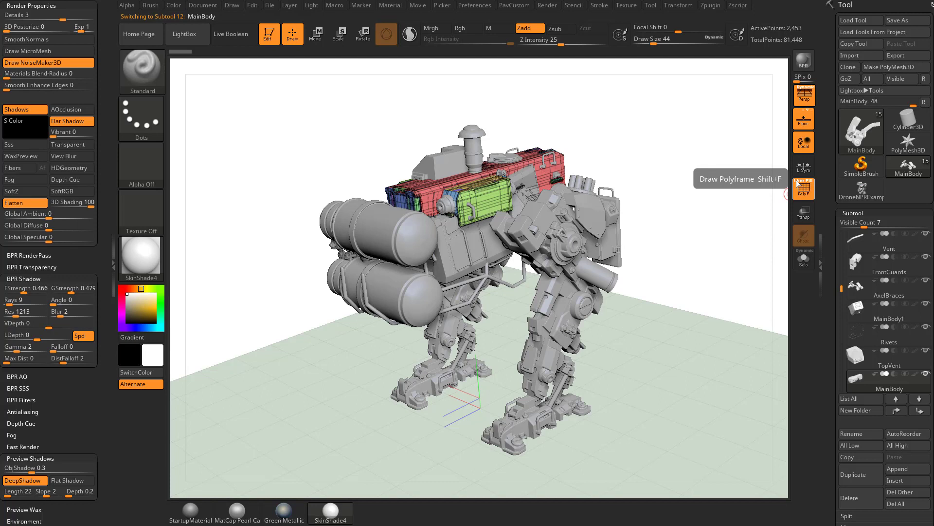